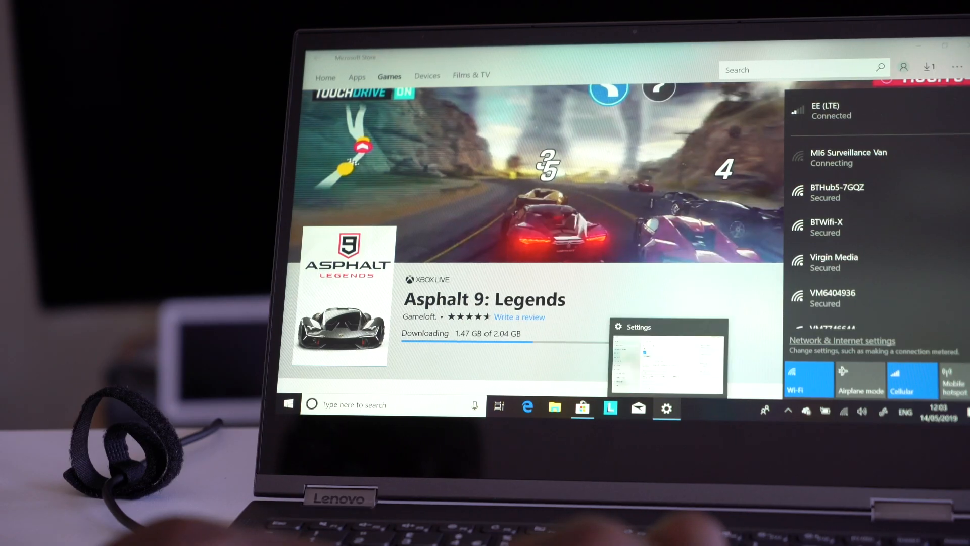
Step: Show the network flyout with EE (LTE) connected and Wi-Fi off during the download
{"action": "left_click", "coordinate": [848, 157]}
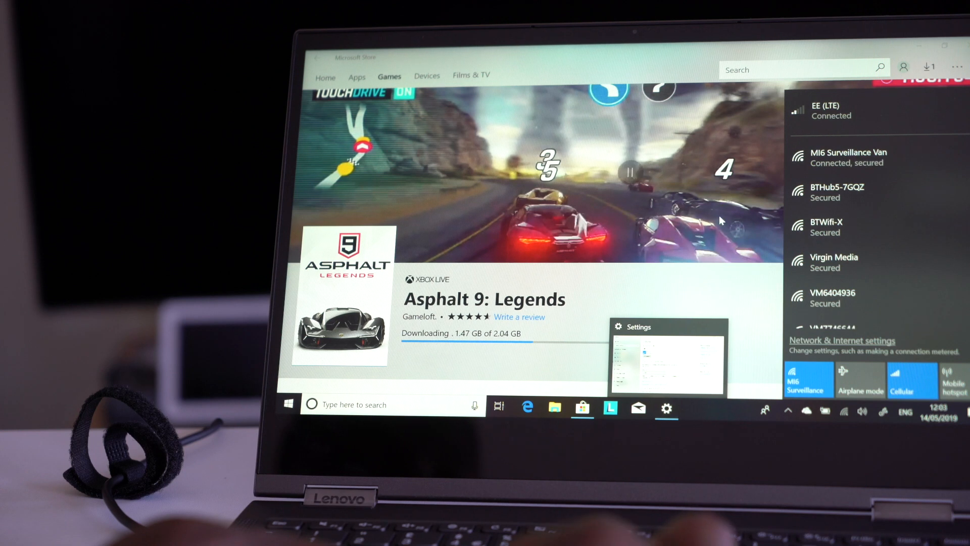
{"action": "left_click", "coordinate": [902, 67]}
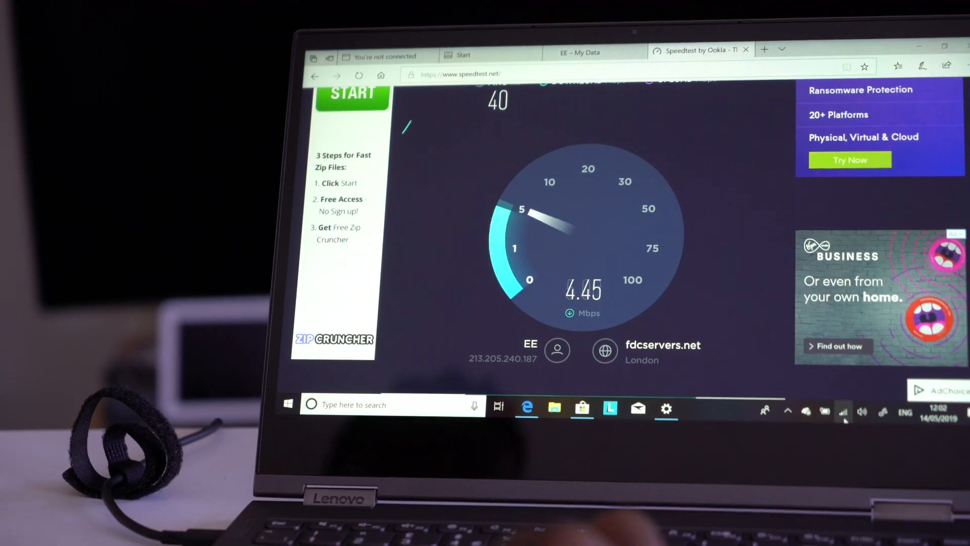
{"action": "left_click", "coordinate": [842, 410]}
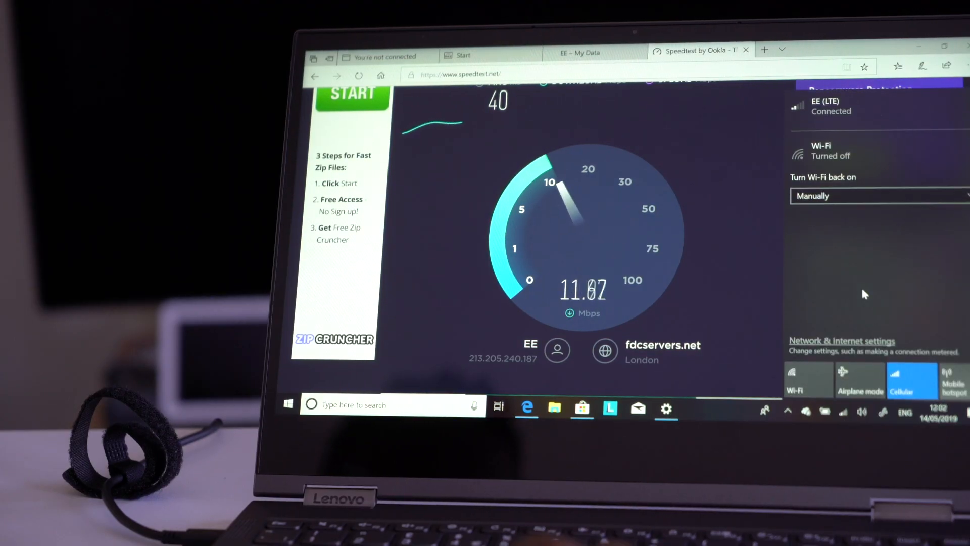